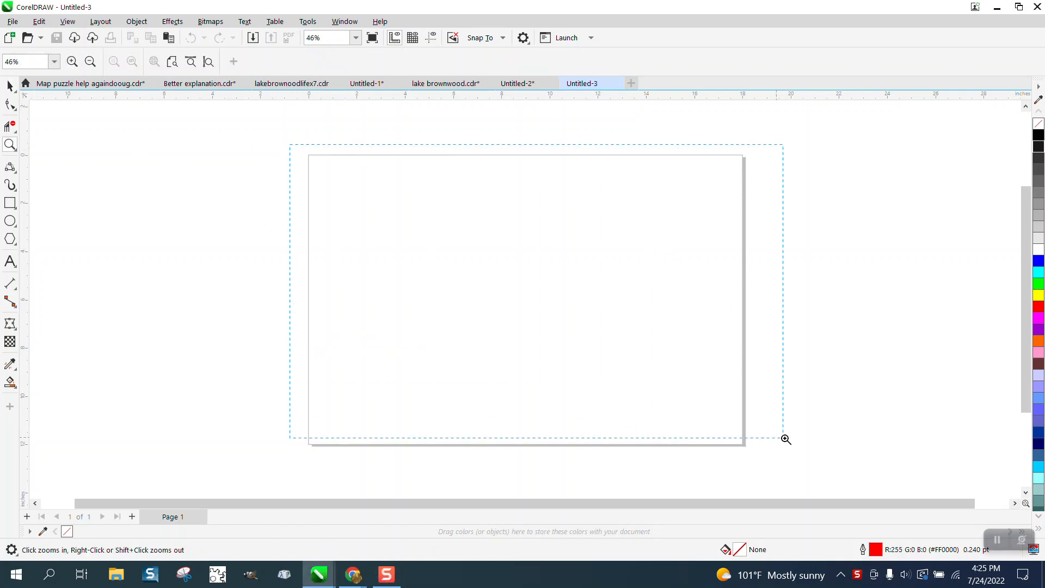
Add pages to make a three-page document and show the Objects docker listing pages and layers.
click(782, 438)
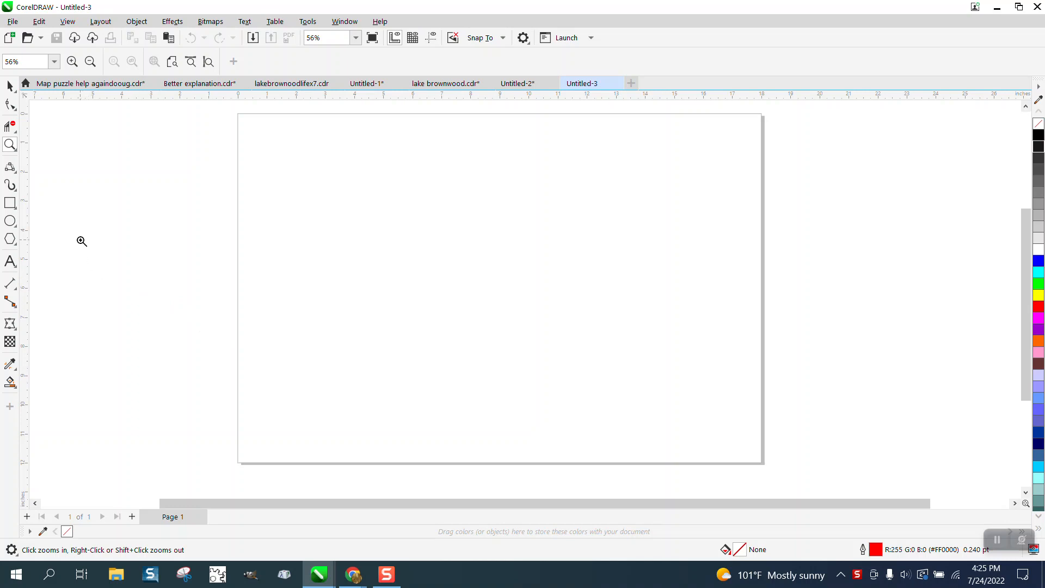
mouse_move(104, 240)
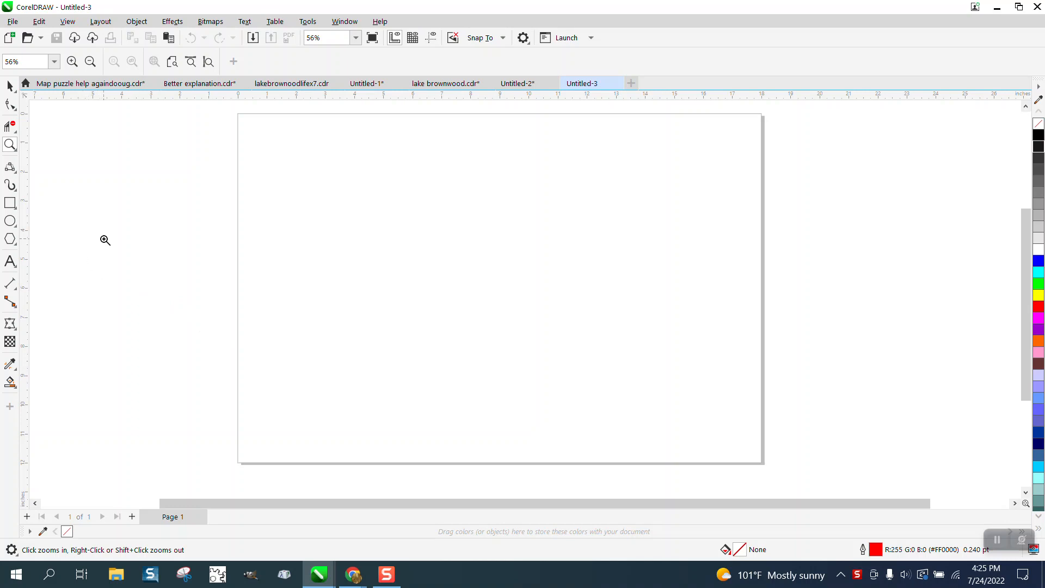
mouse_move(128, 293)
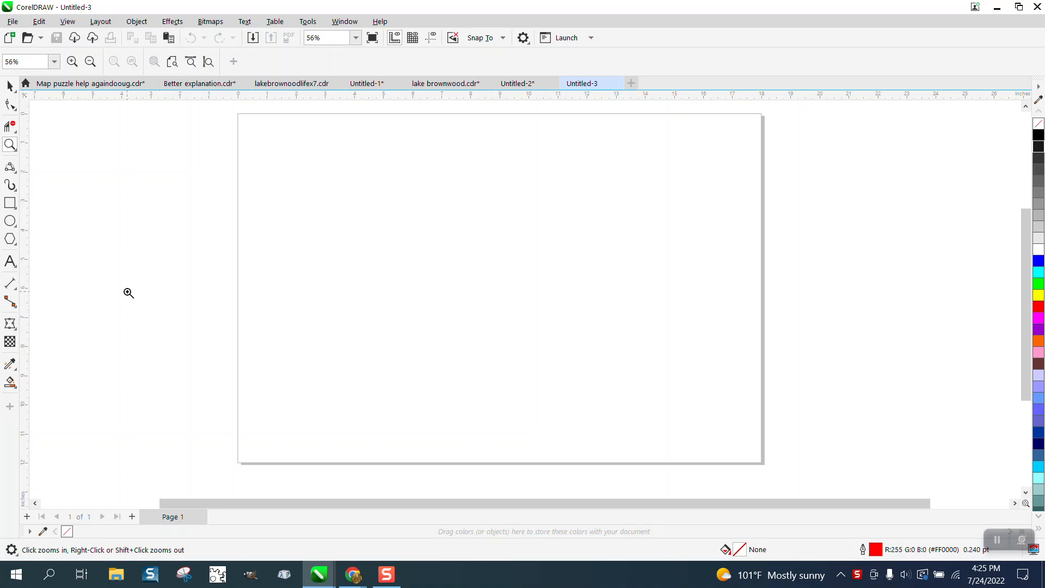
click(9, 85)
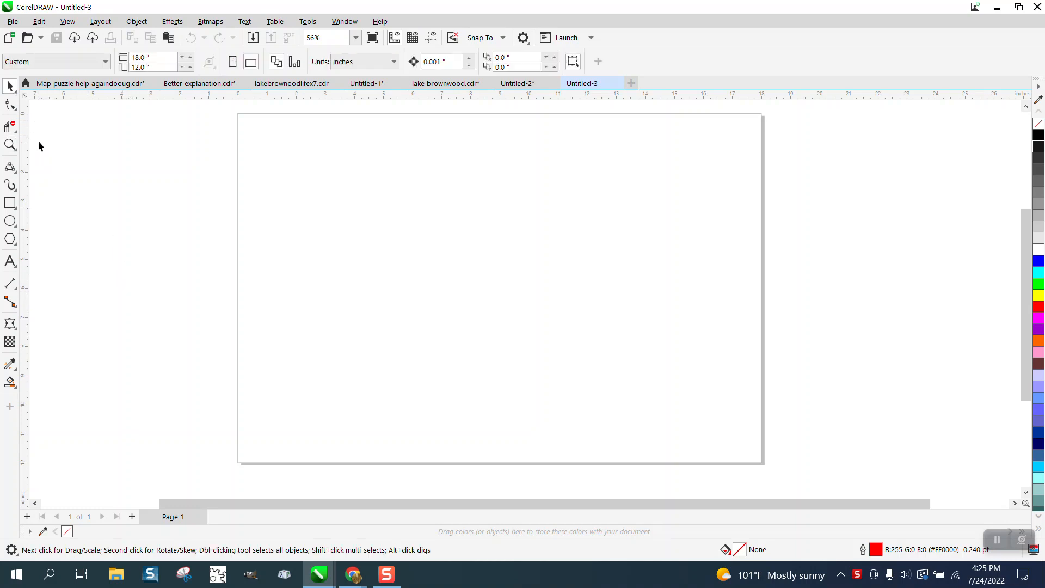
mouse_move(531, 250)
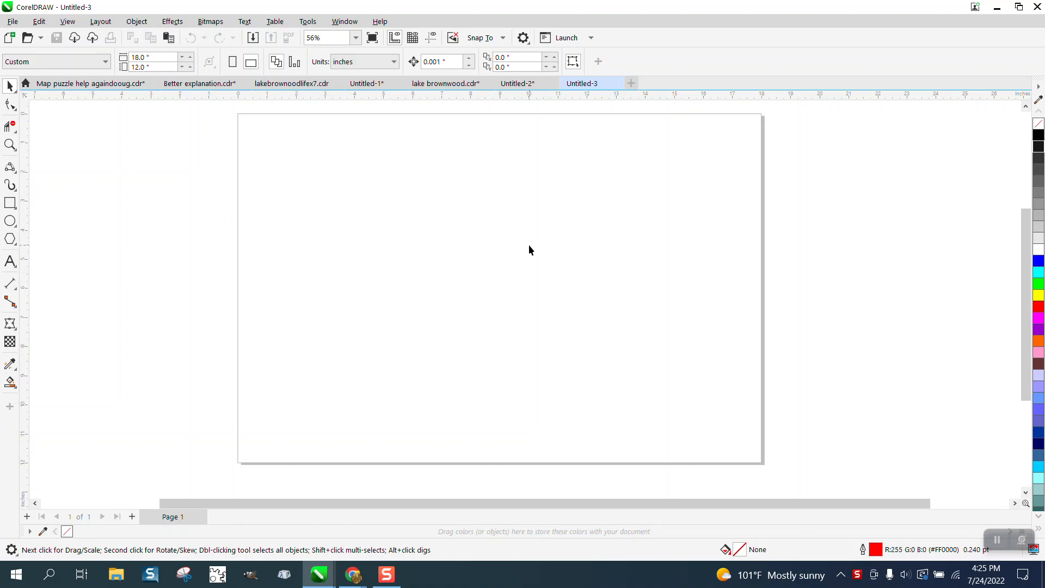
mouse_move(462, 236)
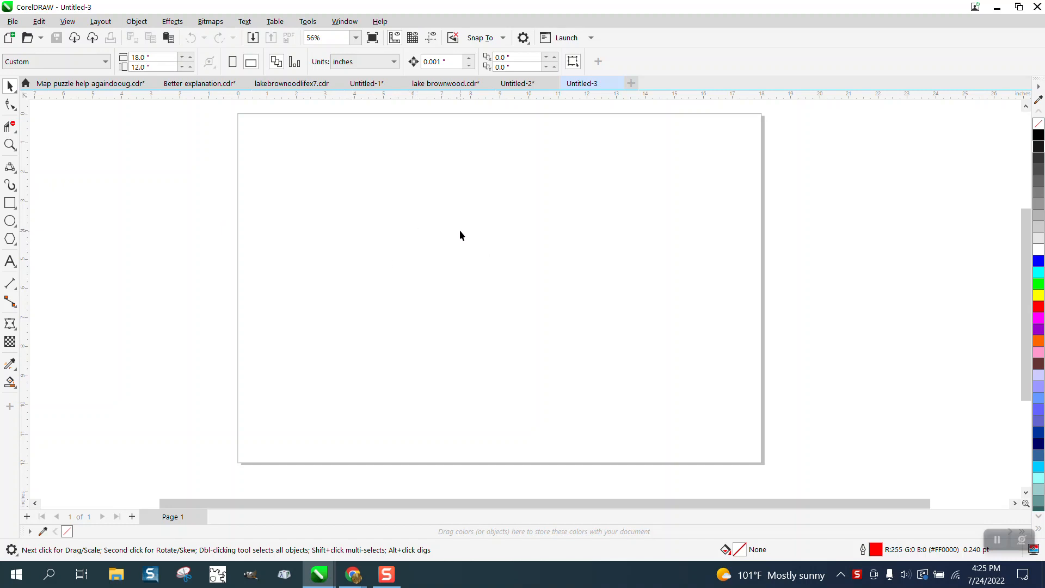
mouse_move(466, 208)
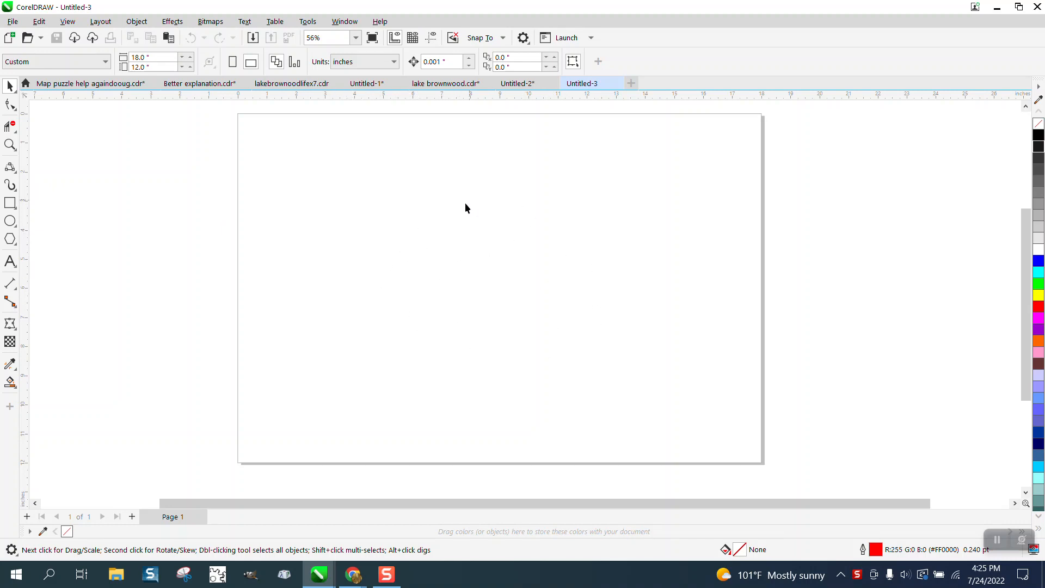
mouse_move(518, 259)
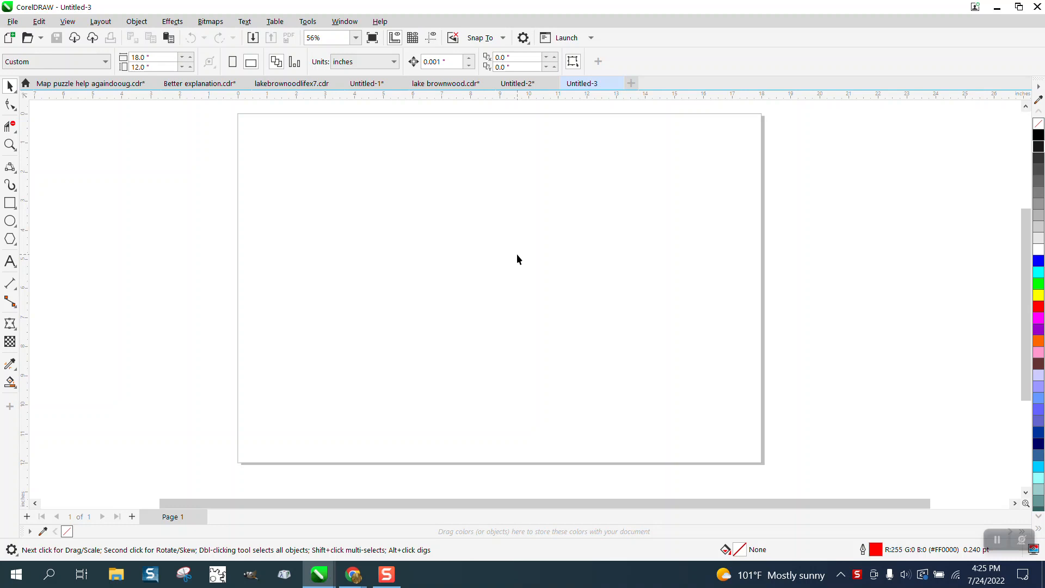
click(10, 220)
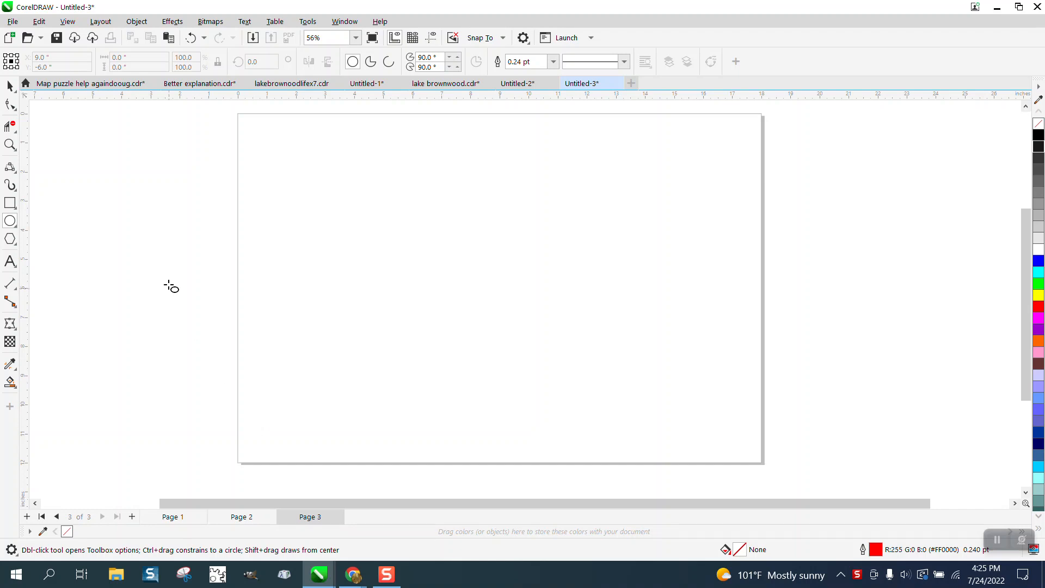
click(343, 21)
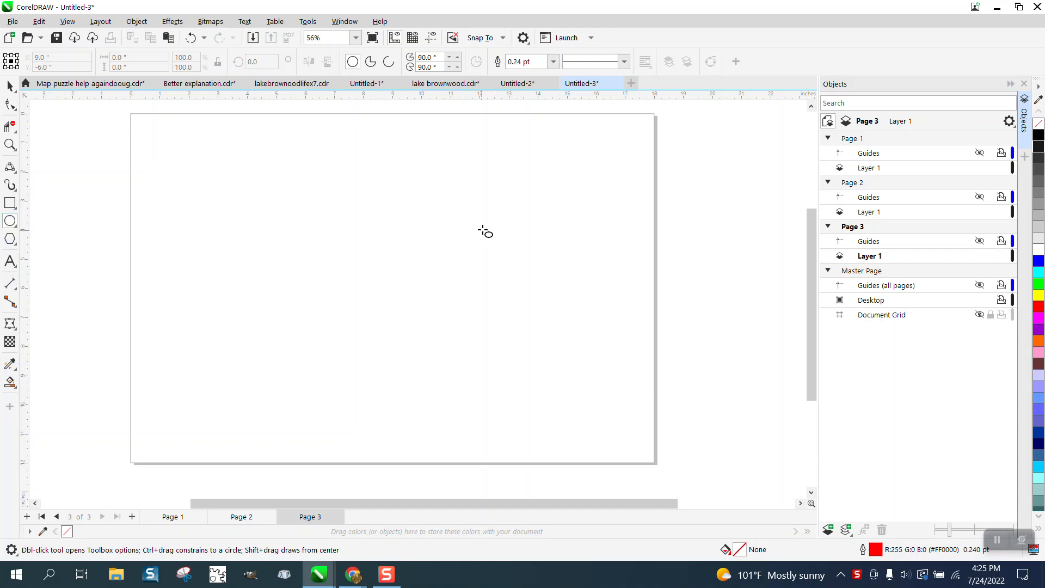
Draw an outline circle on page 3 and nudge it toward the page centre.
drag(308, 191, 468, 351)
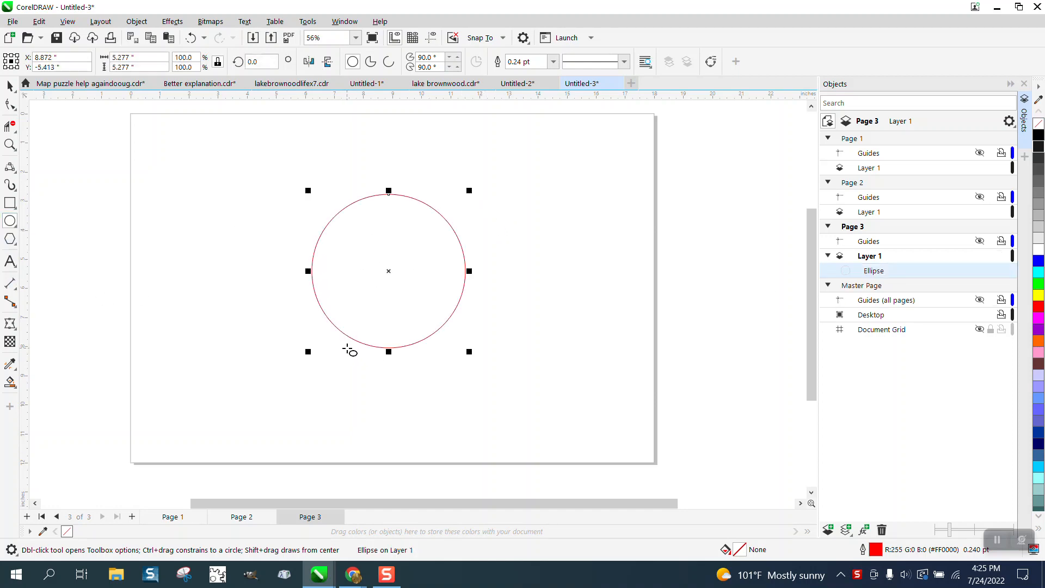
drag(387, 271, 392, 287)
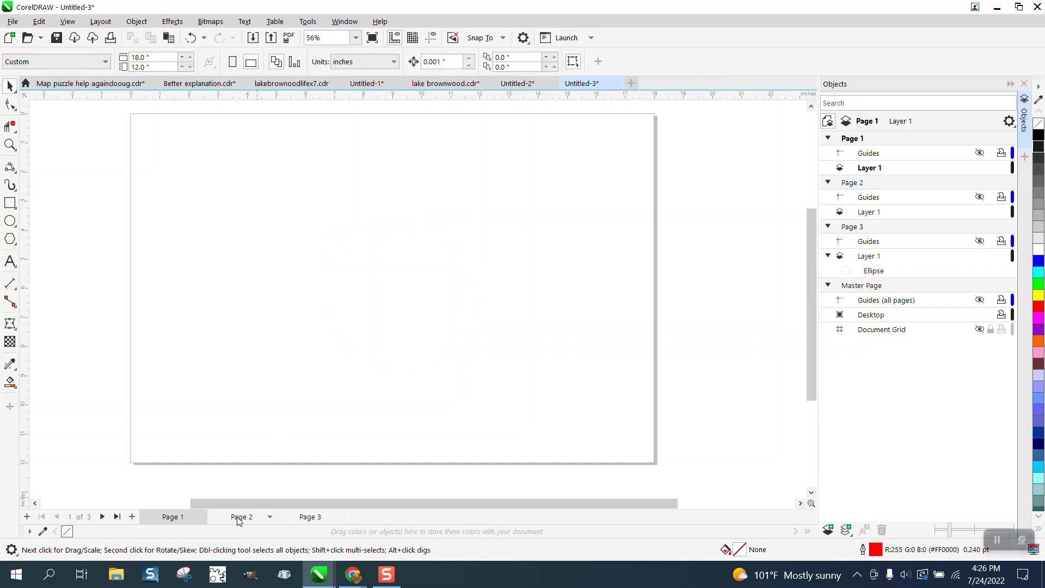
click(310, 516)
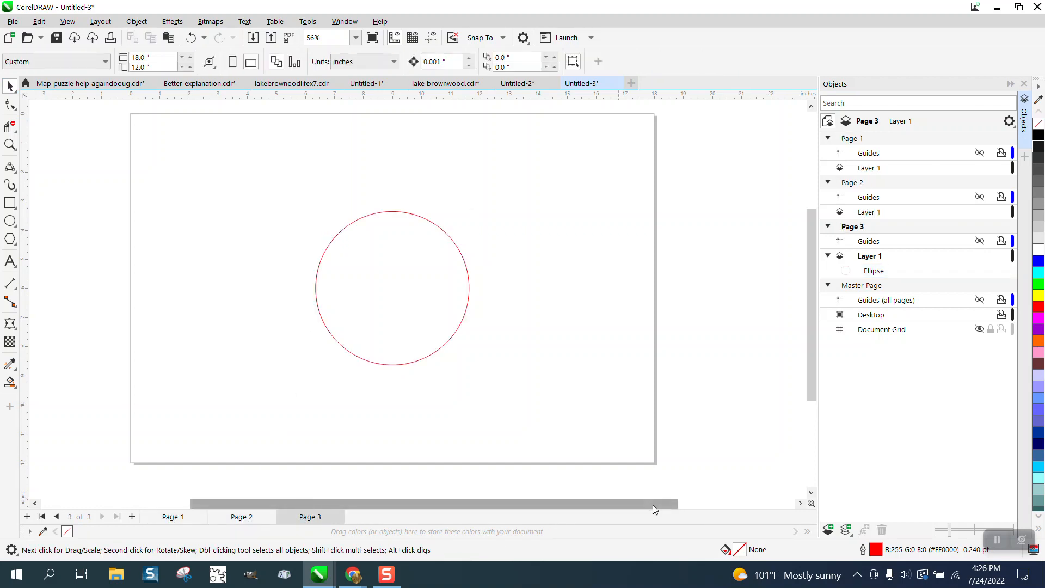
mouse_move(846, 529)
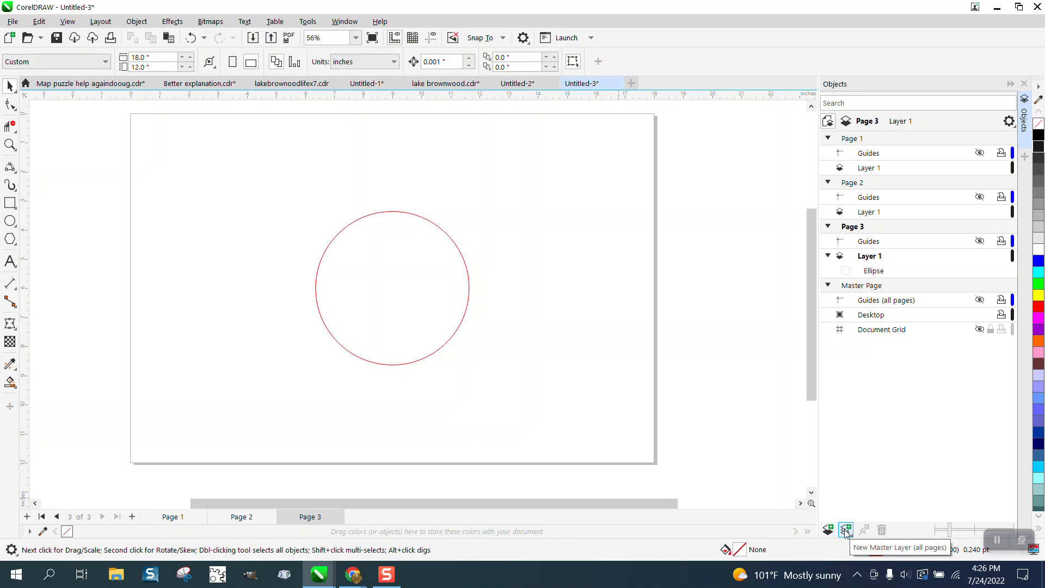
Create a master layer for all pages holding the circle and confirm it shows on pages 2 and 3.
click(844, 529)
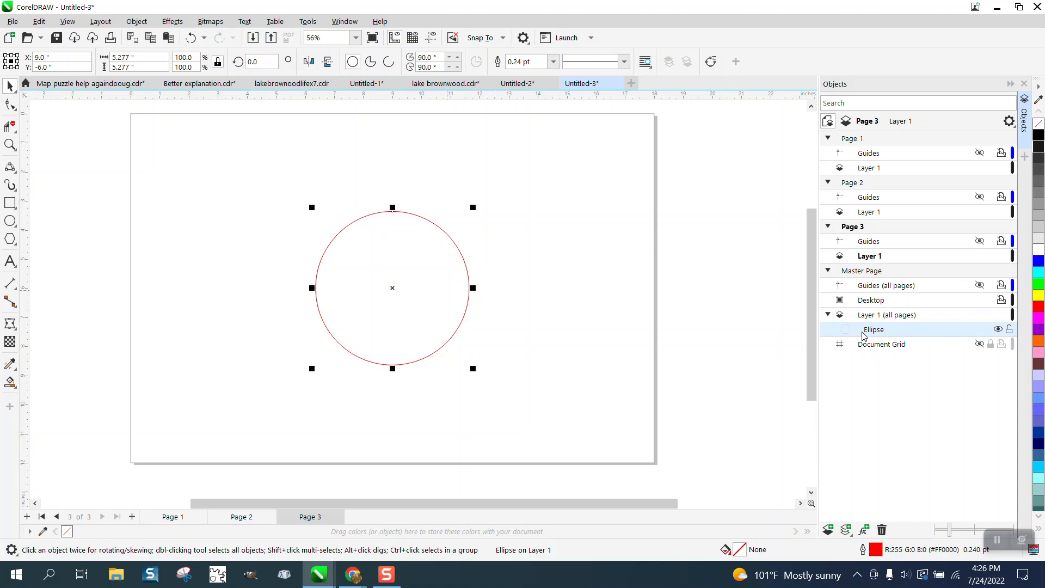
click(241, 516)
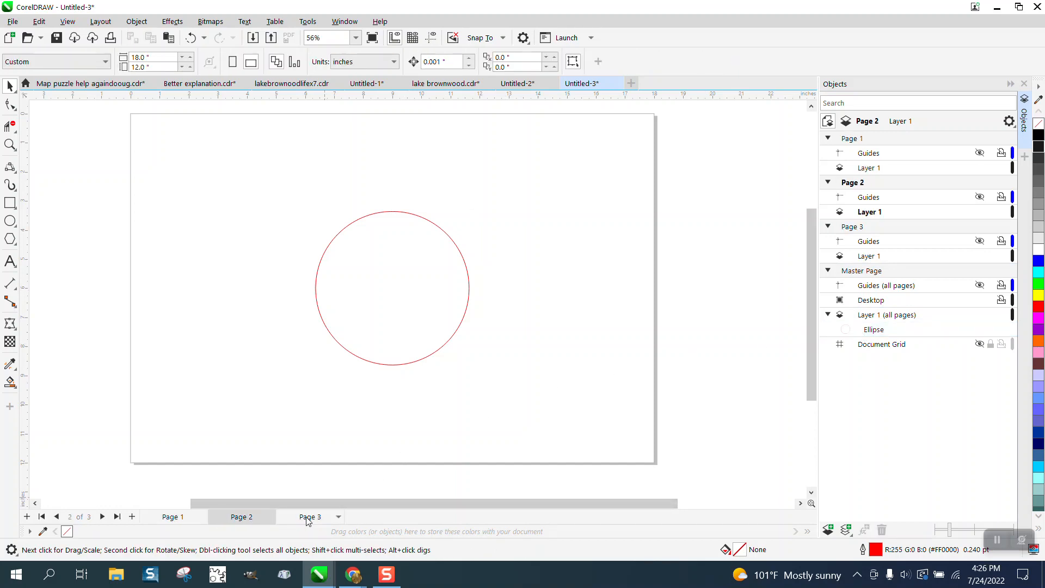
click(310, 516)
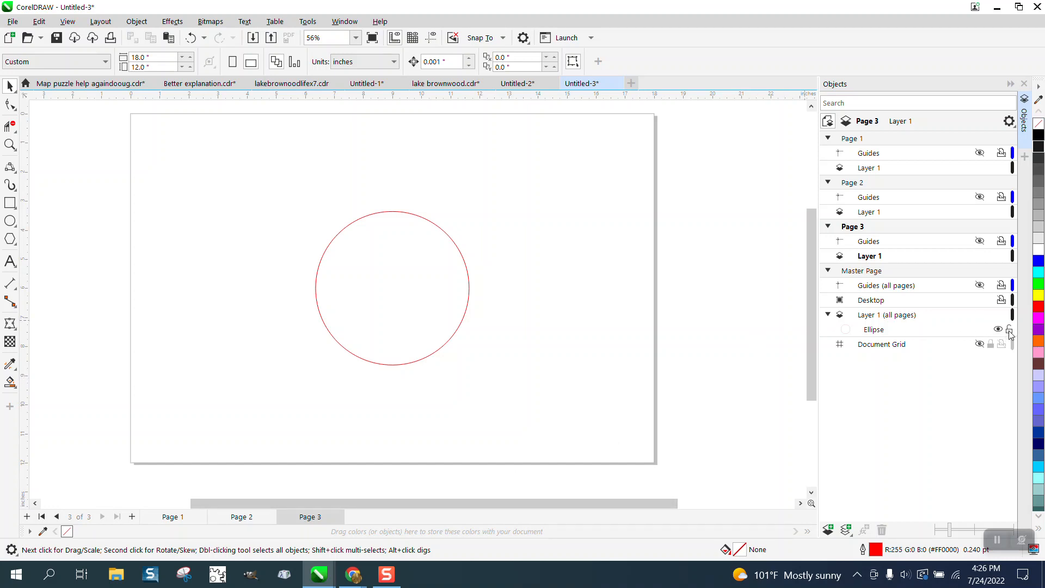
Lock the shared circle and check it stays fixed on pages 2 and 1.
click(1013, 329)
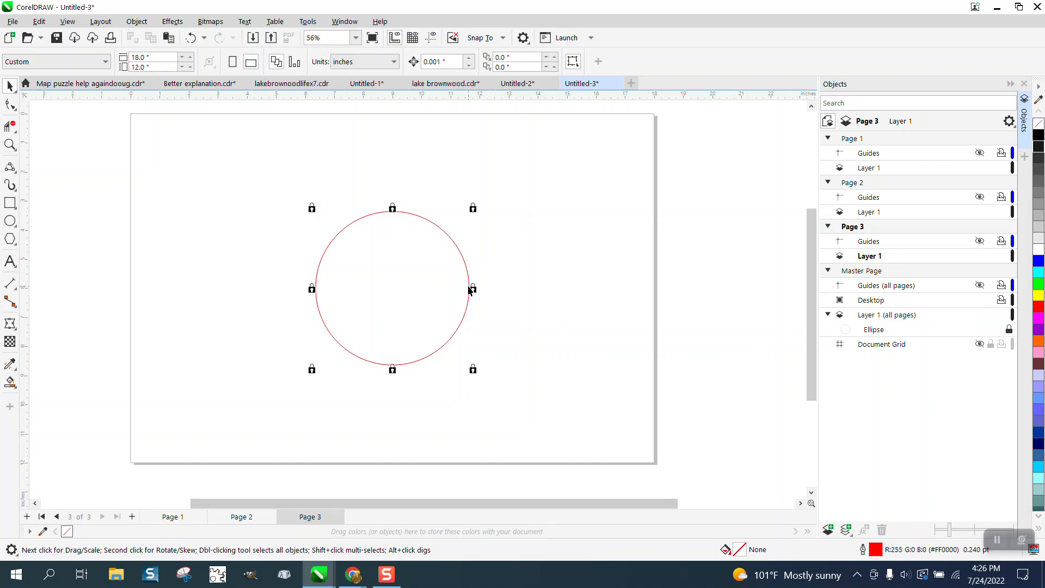
click(242, 516)
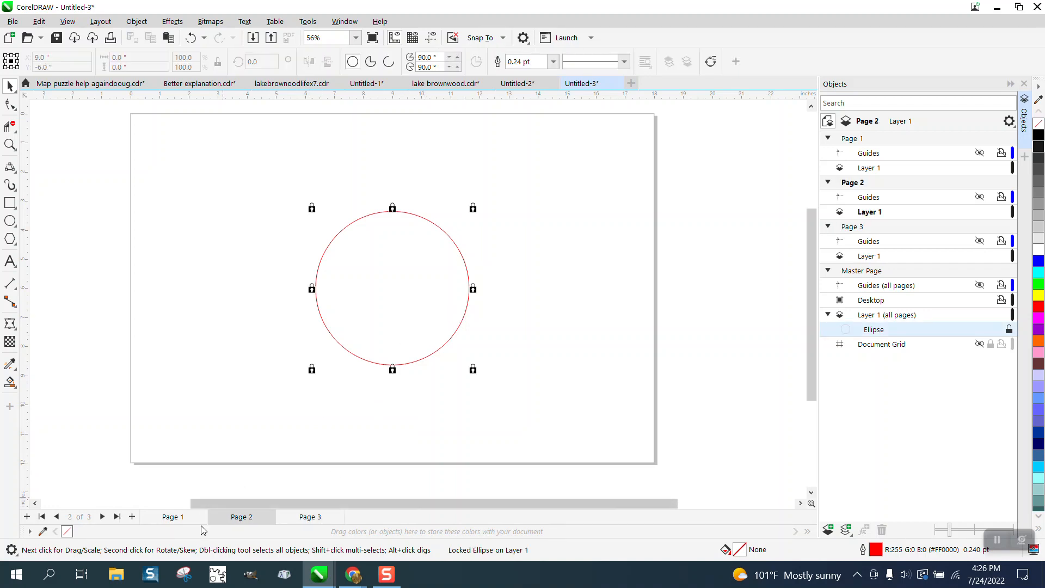
click(173, 516)
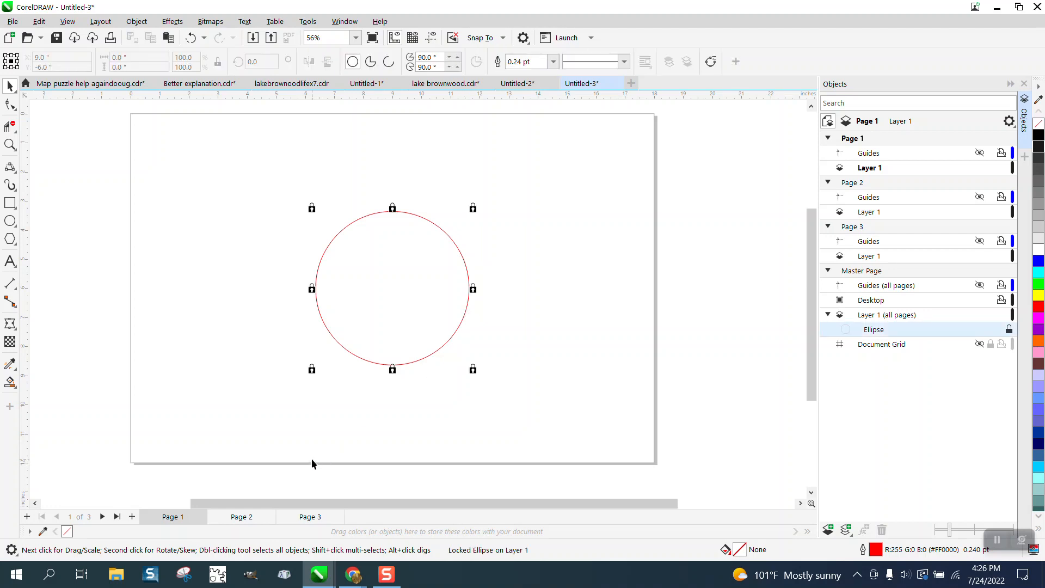
mouse_move(324, 259)
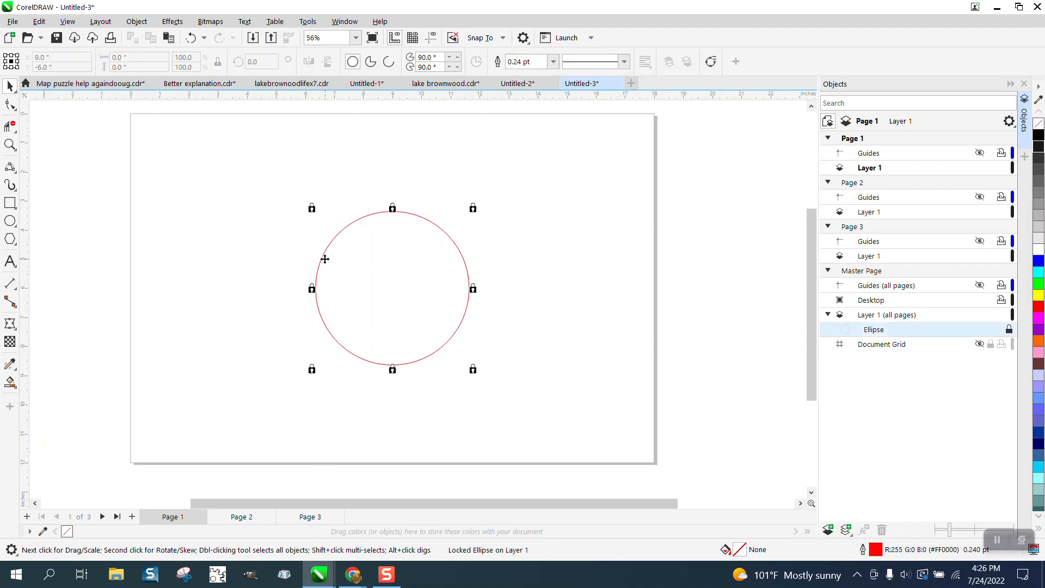
mouse_move(425, 298)
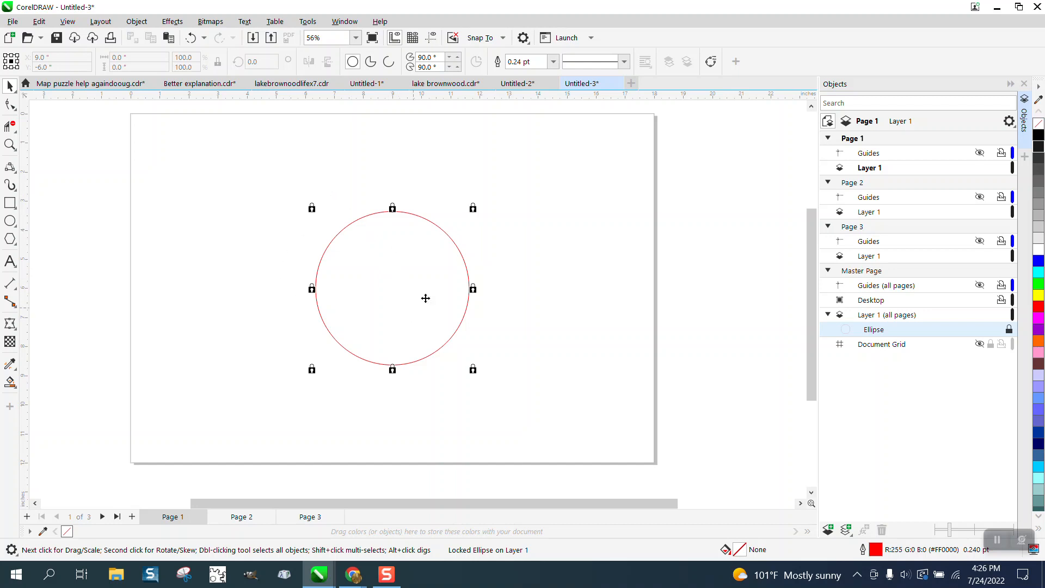
mouse_move(420, 298)
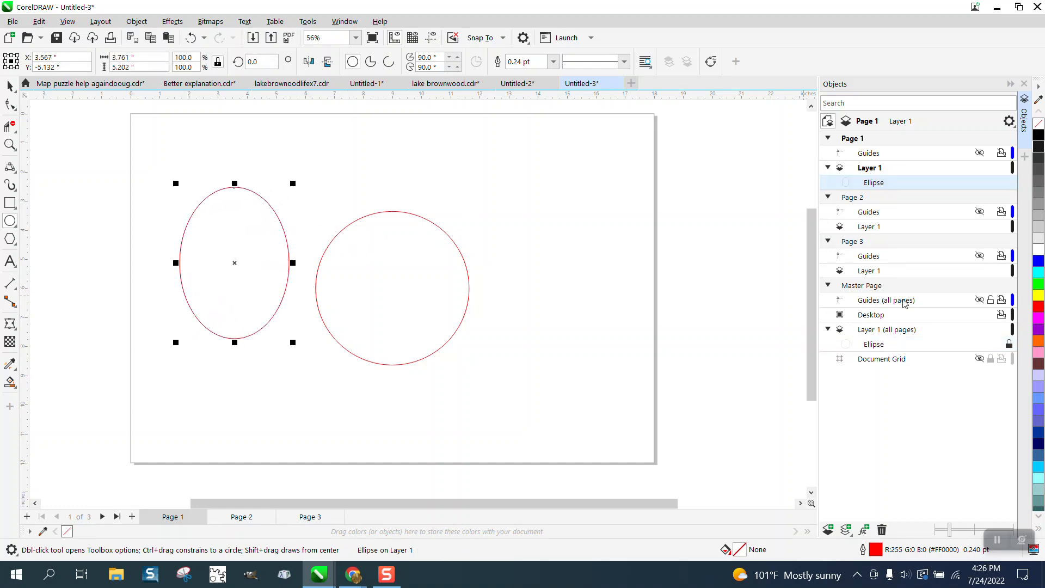
Fill the page 1 ellipse red, then draw a rectangle on page 2.
click(1038, 307)
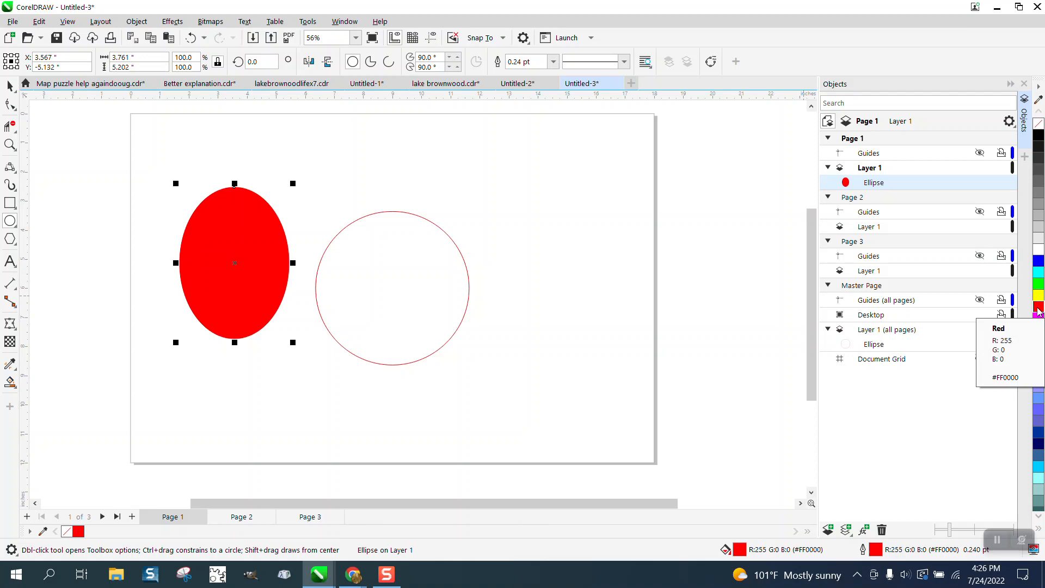
click(242, 516)
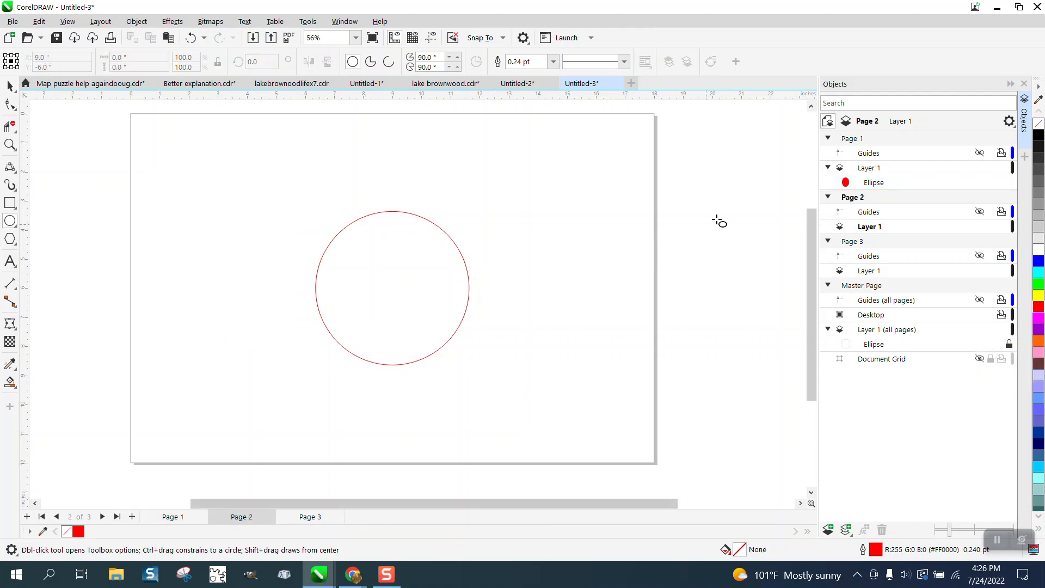
mouse_move(381, 414)
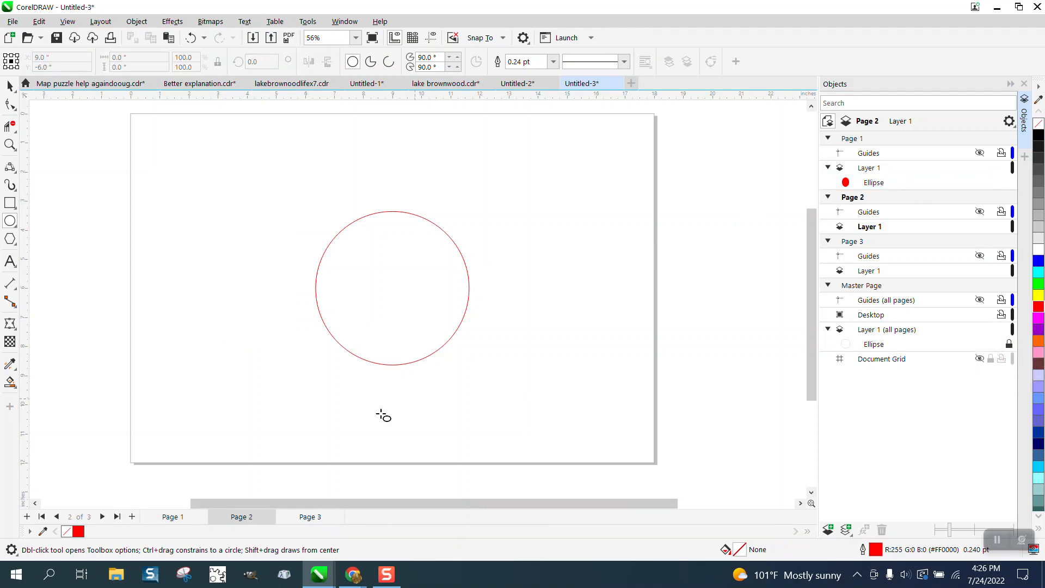
mouse_move(83, 391)
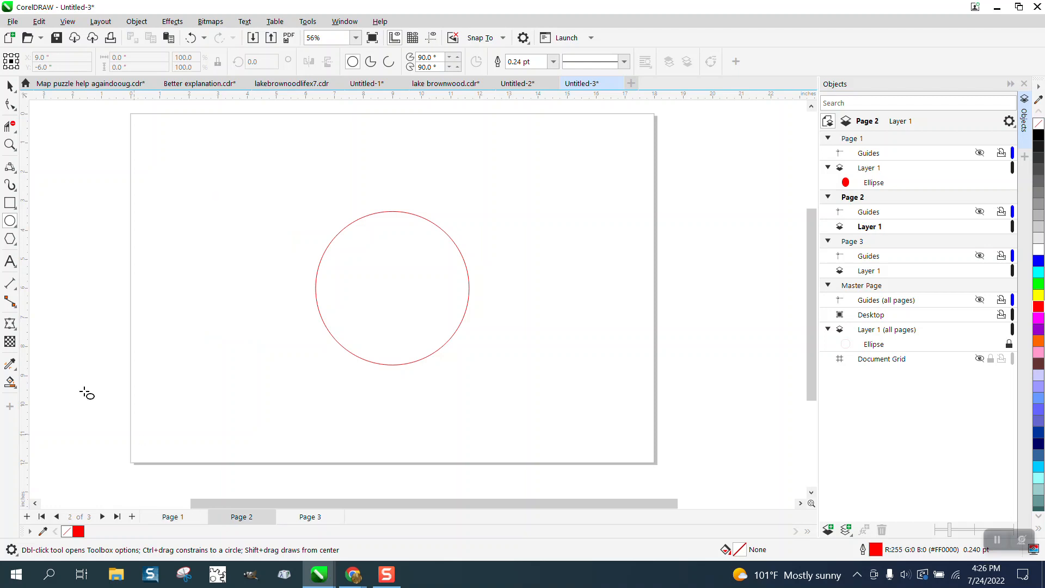
drag(211, 209, 279, 305)
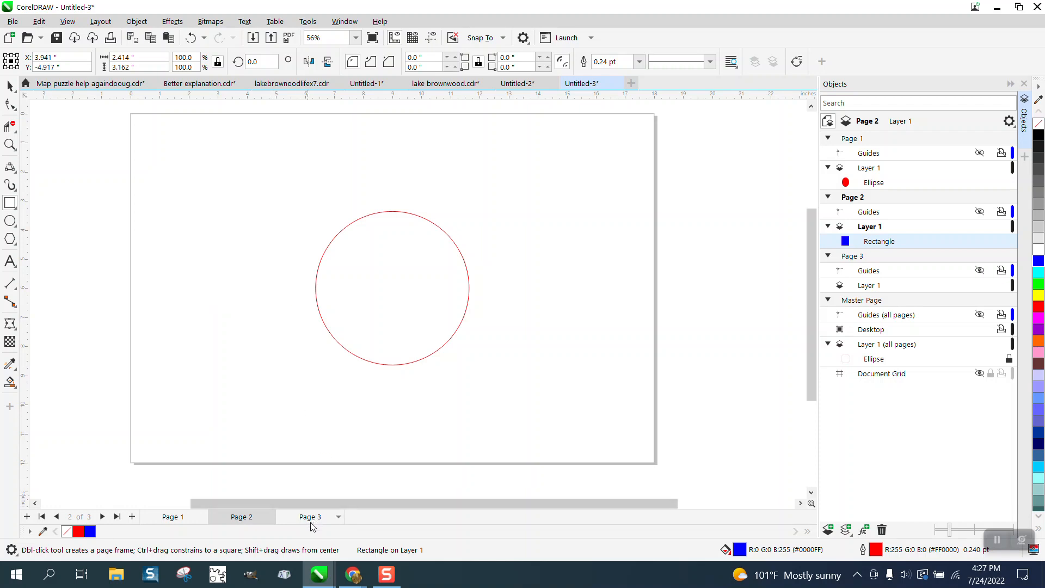
Enlarge the 'page 3' text on page 3 and compare it against page 1.
click(311, 516)
text(page 3)
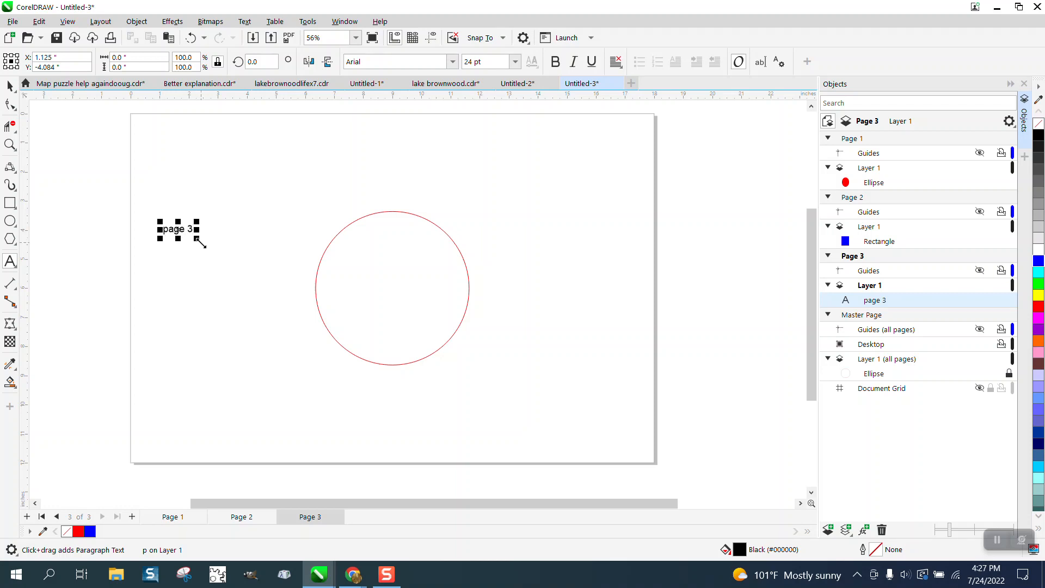
drag(197, 240, 300, 264)
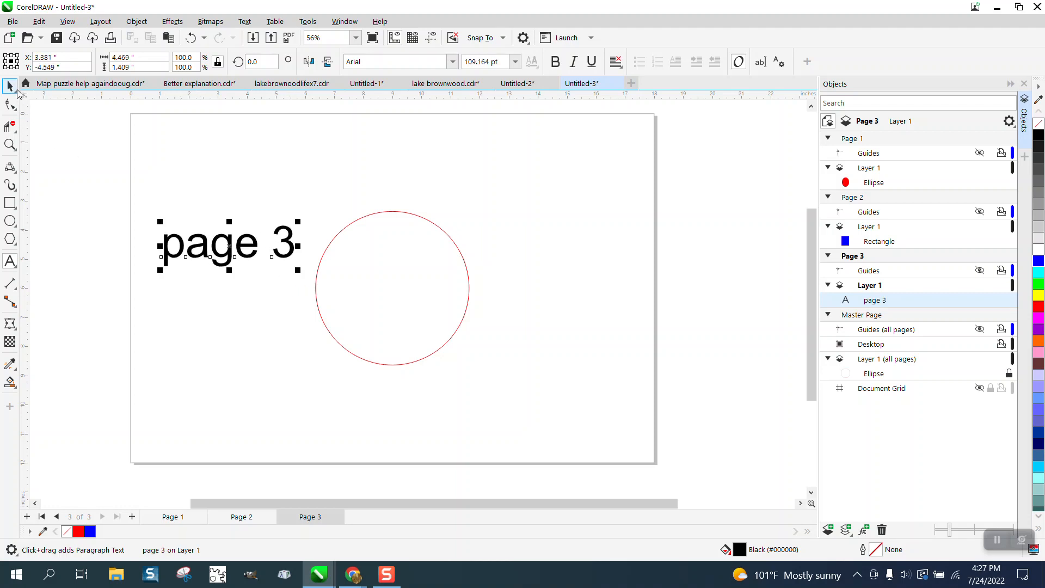
click(173, 516)
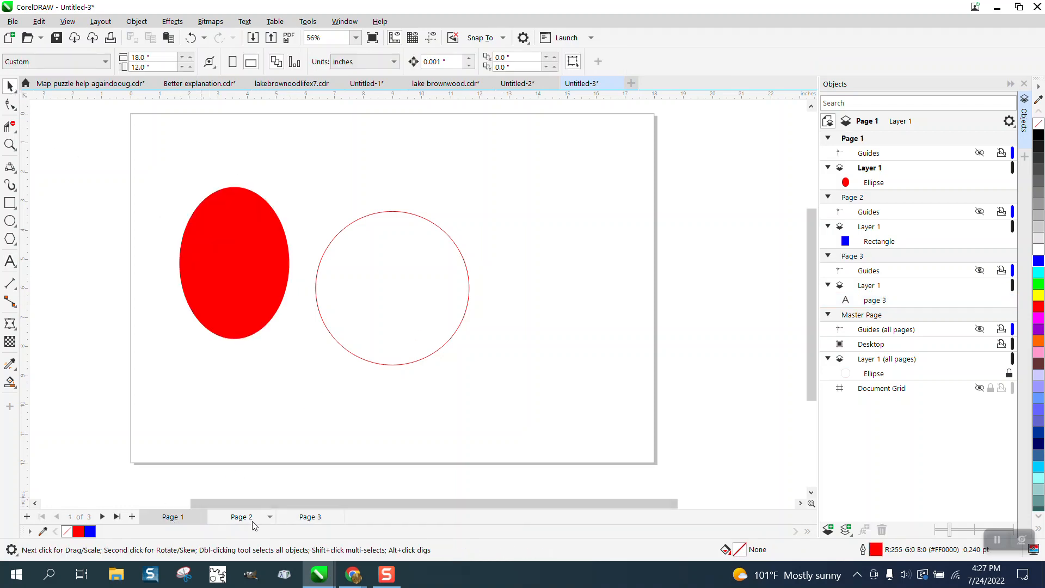
click(309, 516)
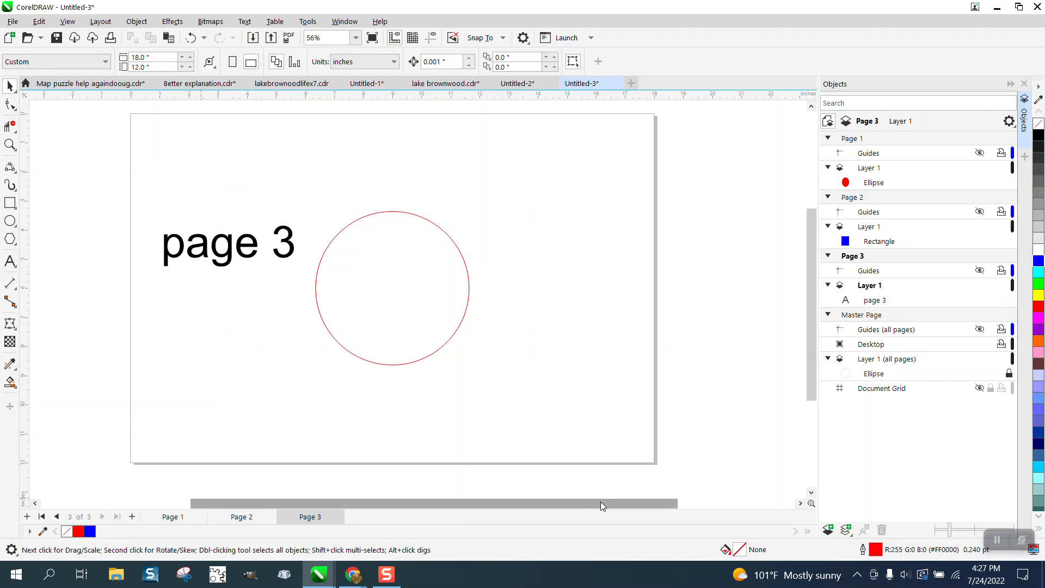
mouse_move(813, 386)
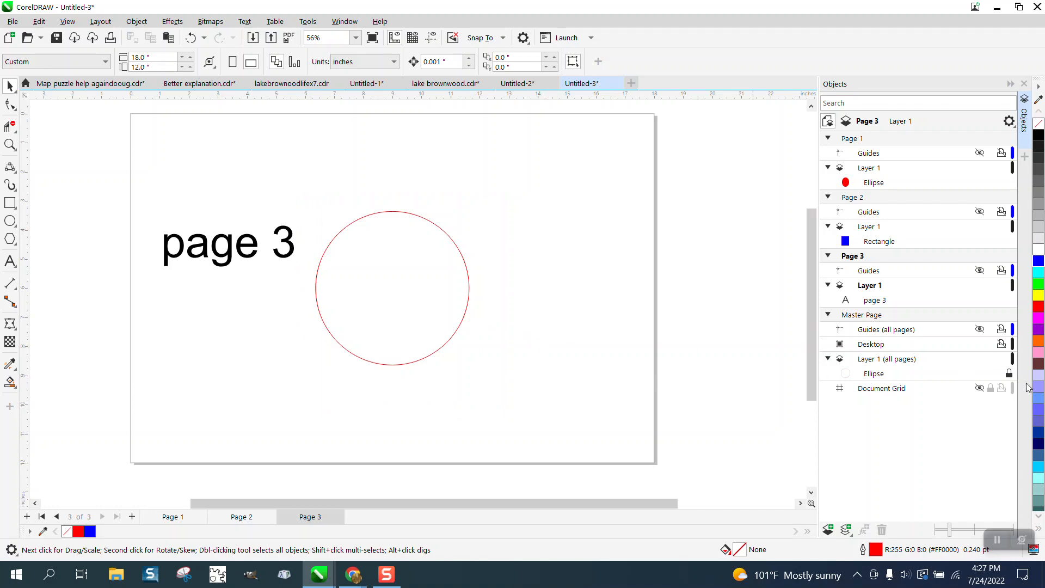
mouse_move(595, 338)
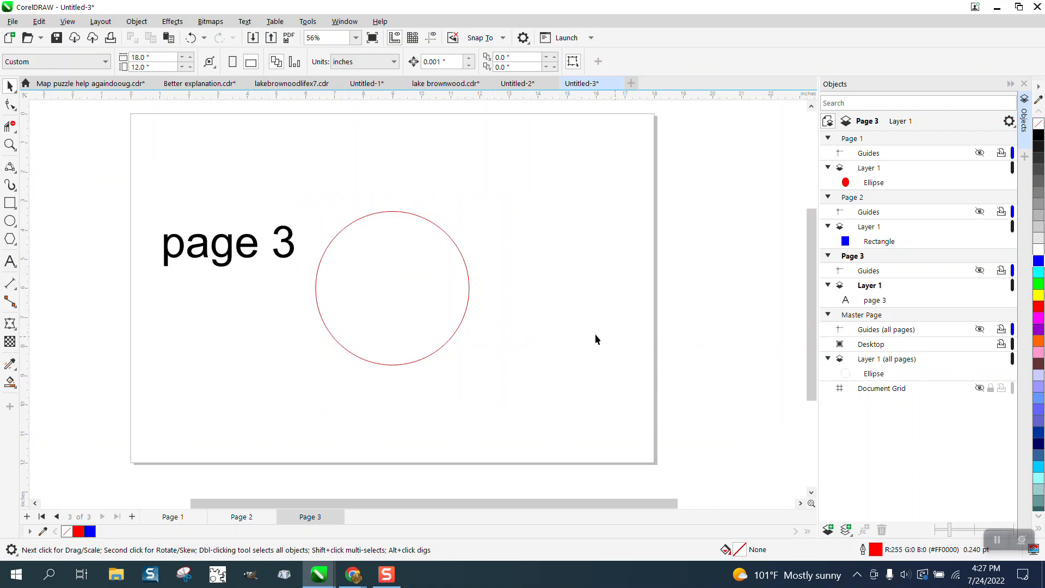
Select the unlocked shared circle and drag it to the top right, viewing it across pages.
click(390, 285)
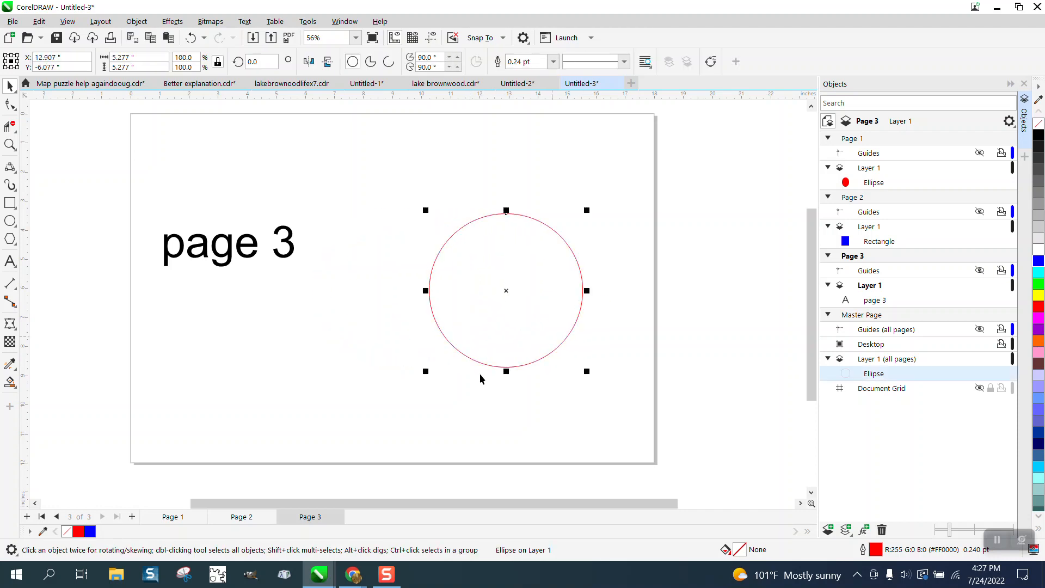
click(241, 516)
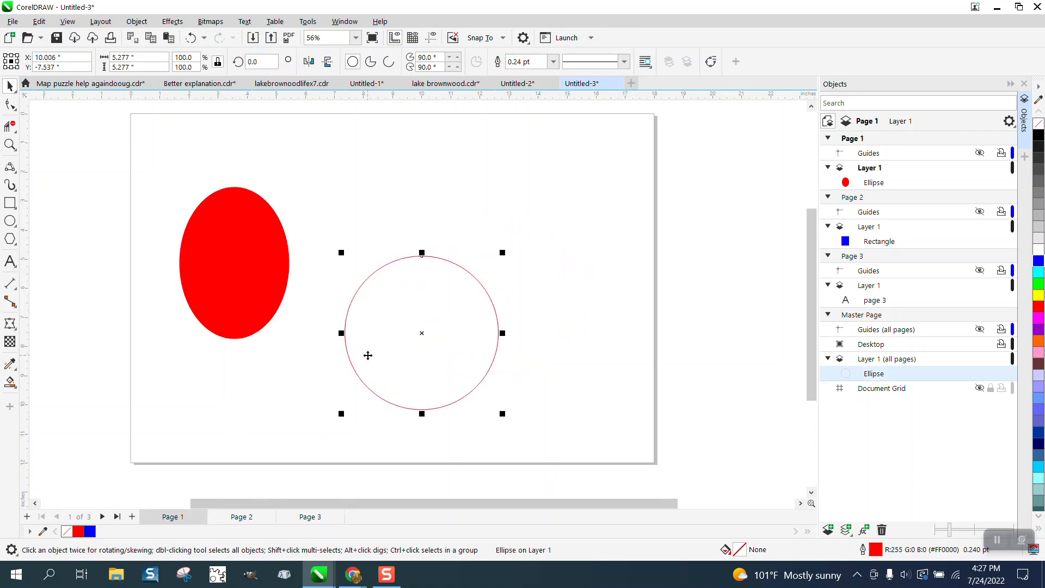
drag(422, 334, 613, 177)
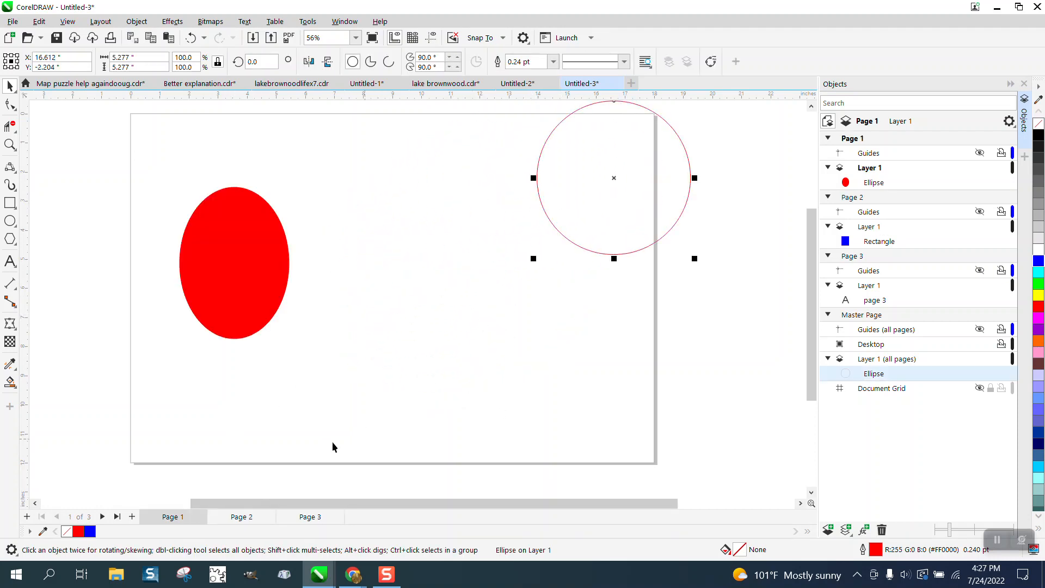
click(309, 516)
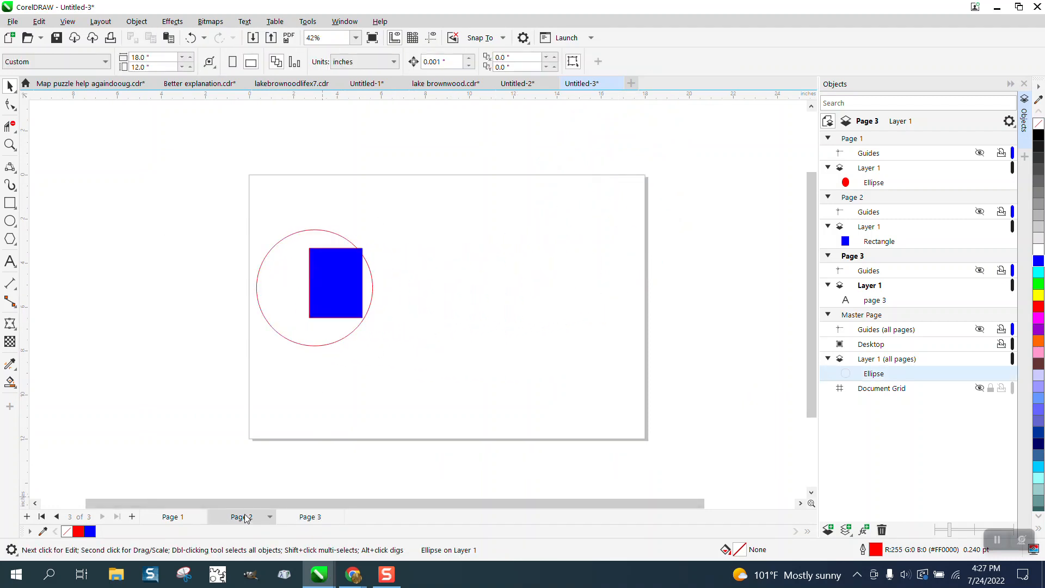
On page 2 lock the shared circle in its new position and return to page 3.
click(242, 516)
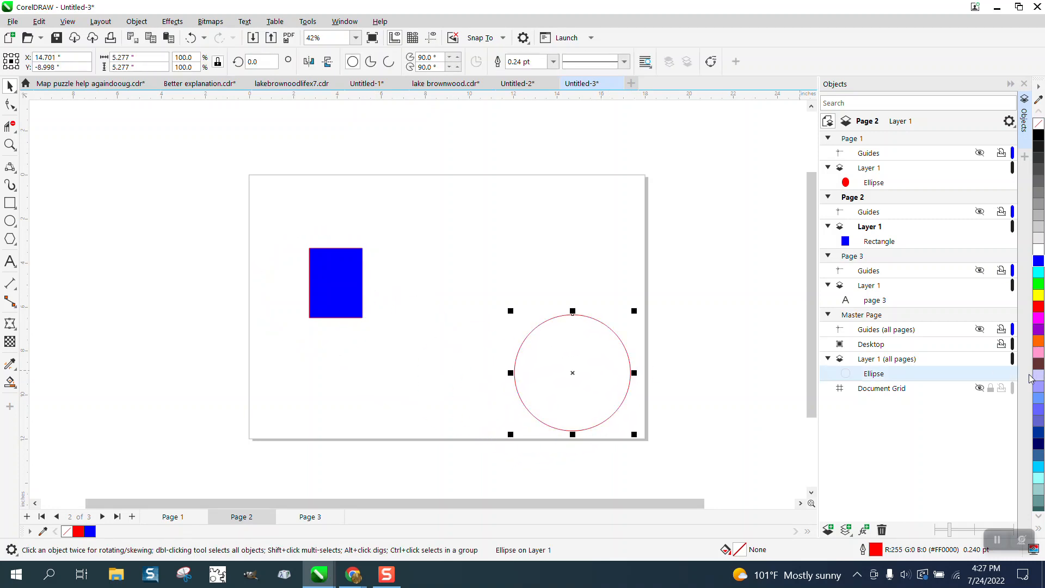
click(1007, 373)
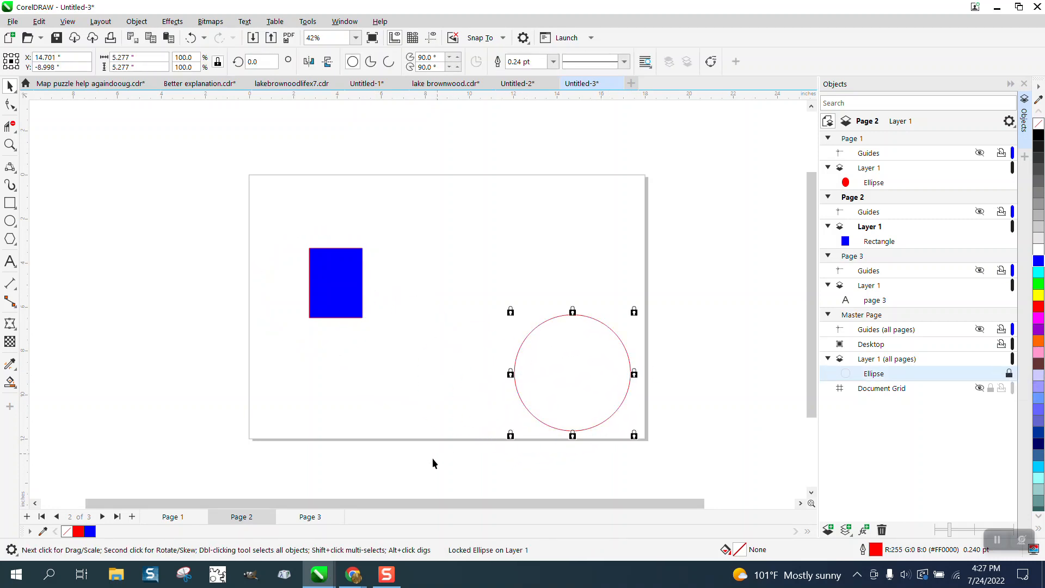
click(309, 516)
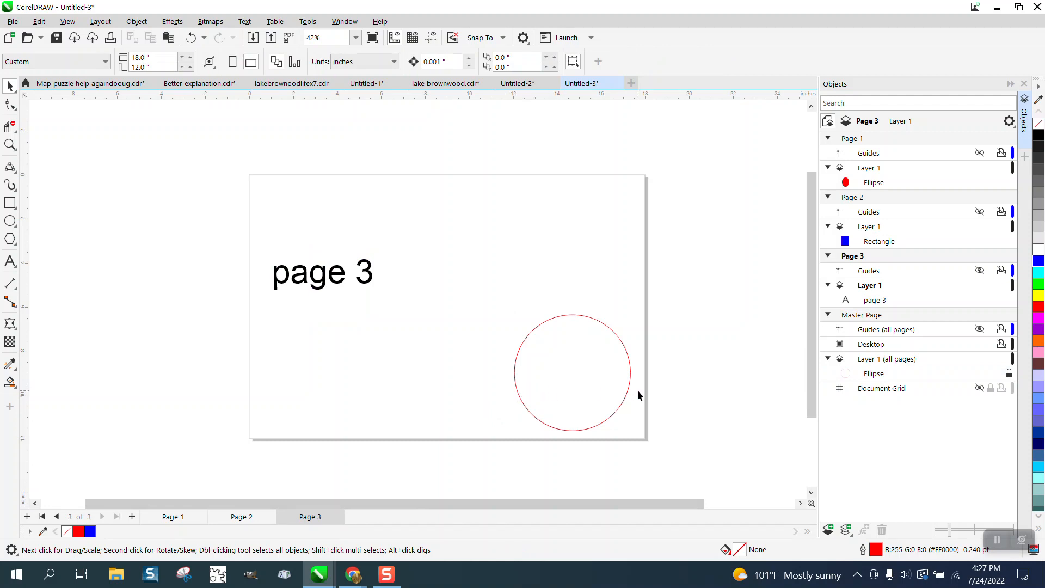